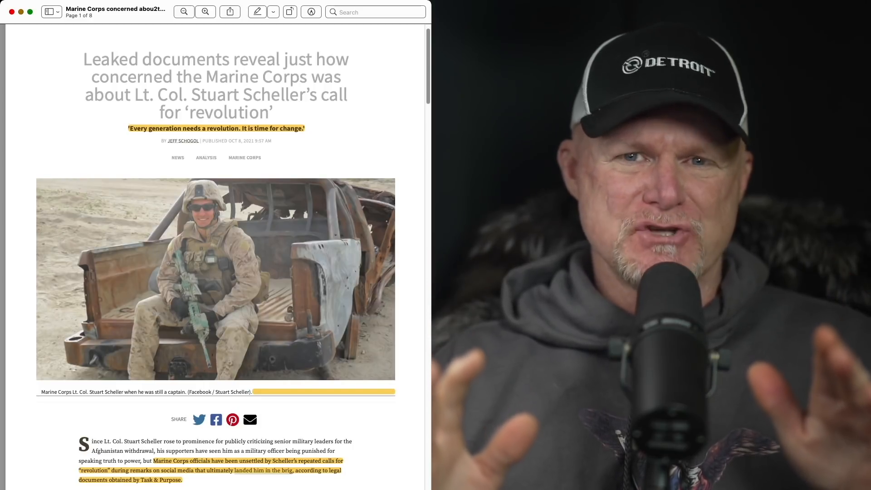
scroll(down, 3)
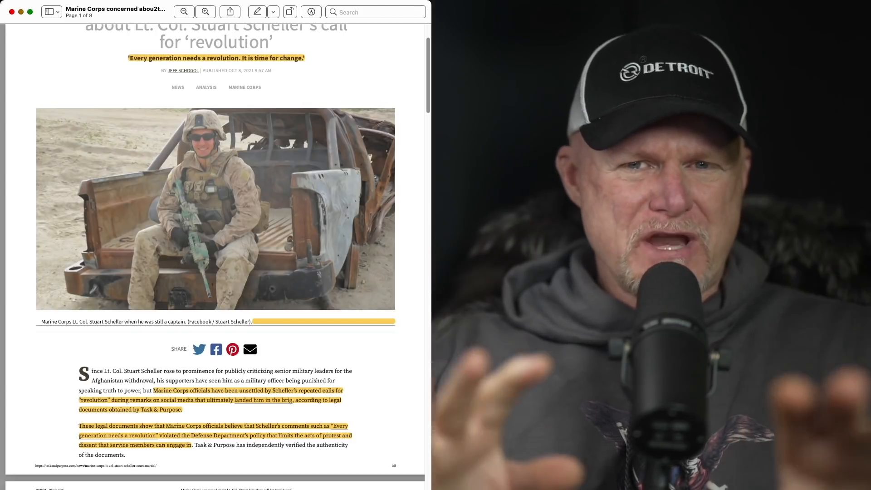
scroll(down, 3)
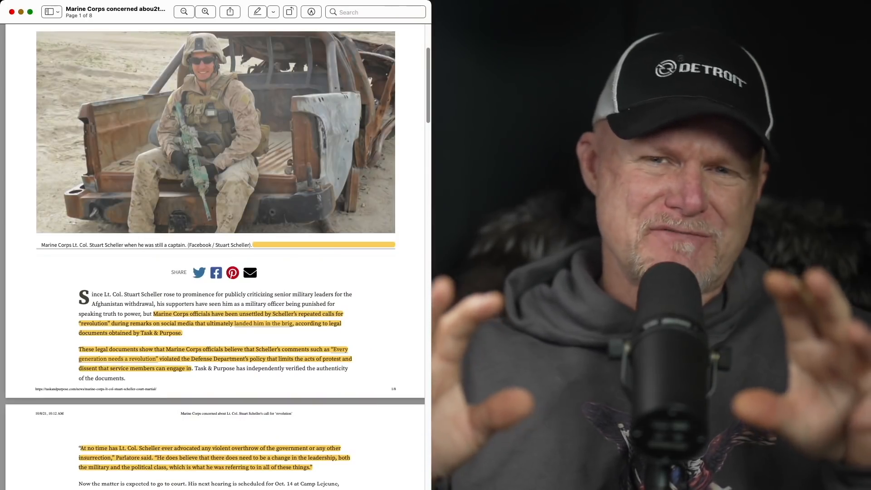
scroll(down, 3)
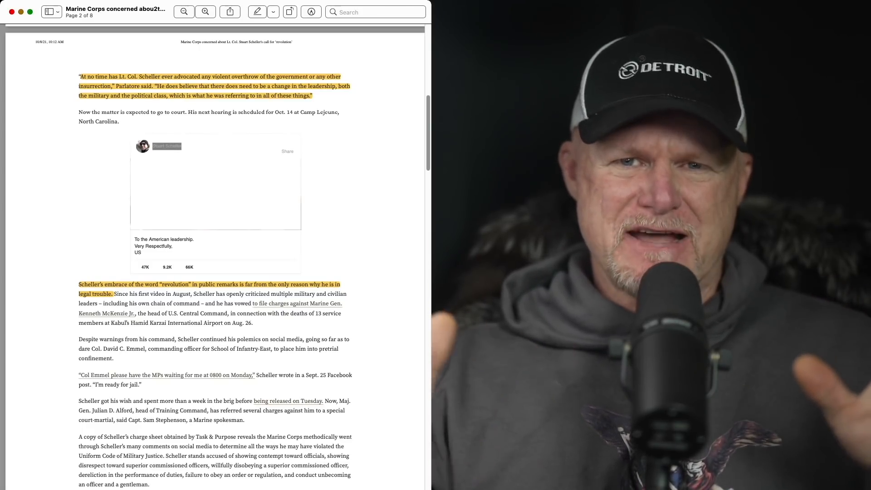
scroll(down, 3)
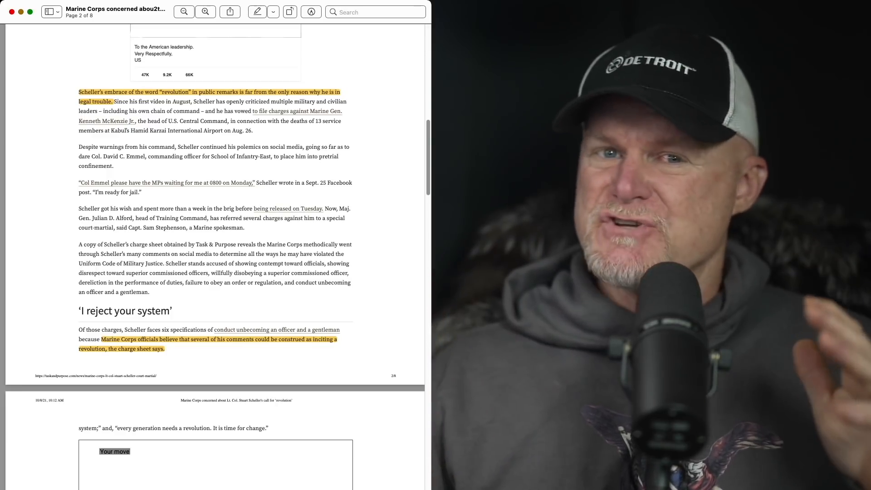
scroll(down, 3)
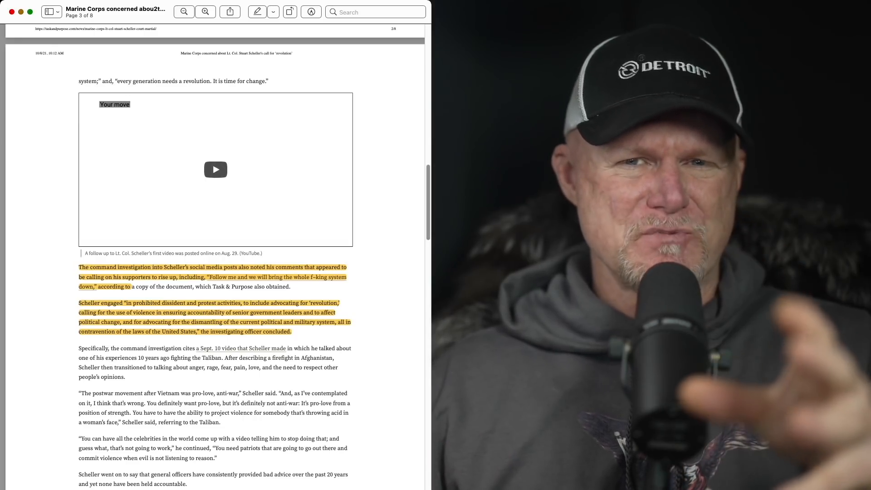
scroll(down, 3)
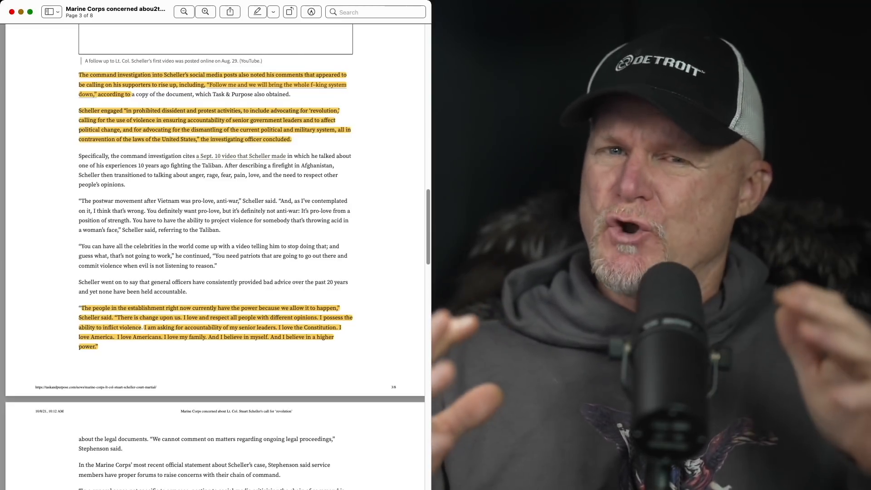
scroll(down, 3)
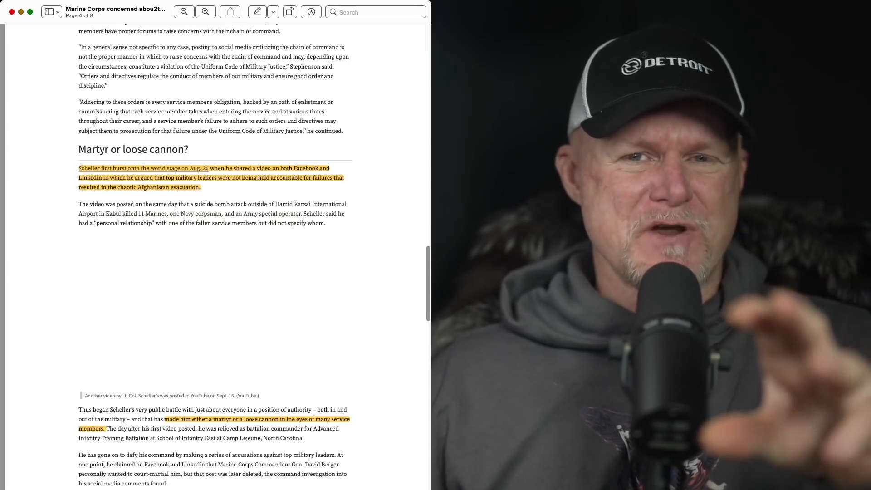
scroll(down, 3)
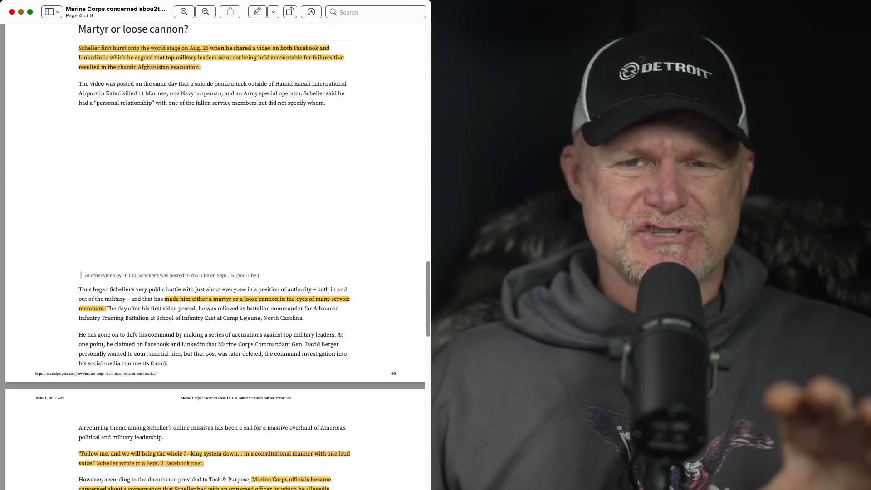
scroll(down, 3)
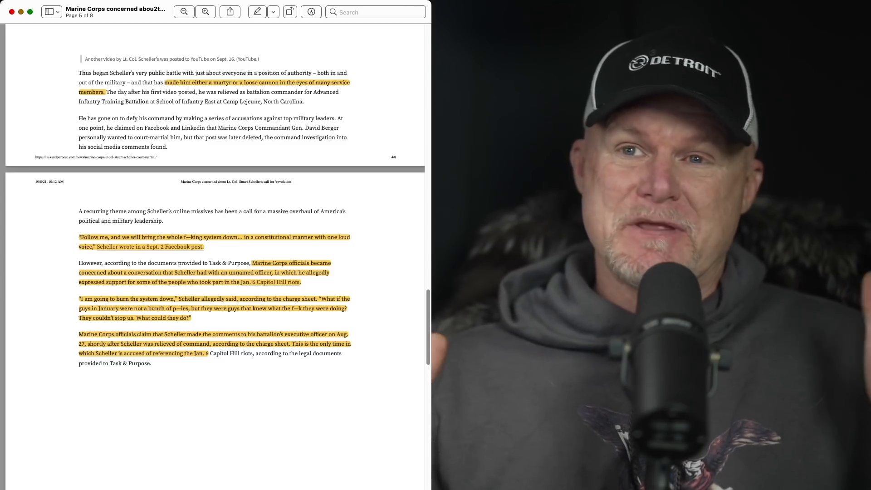
scroll(down, 3)
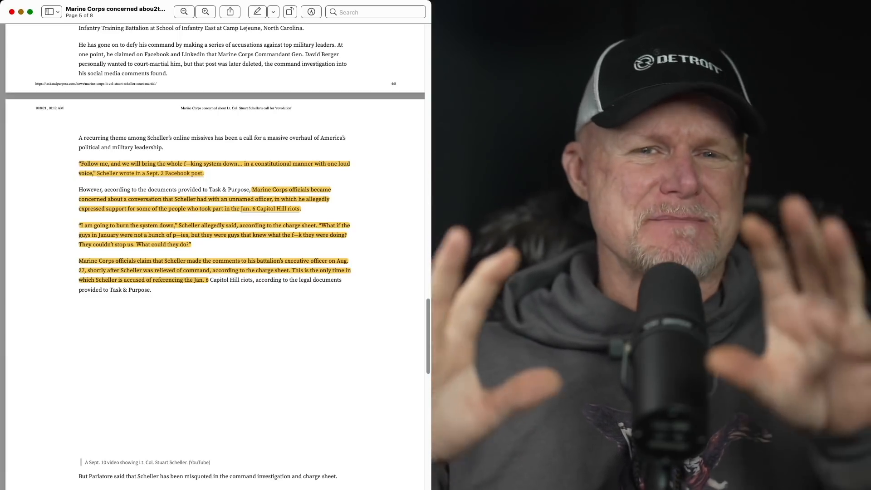
scroll(down, 3)
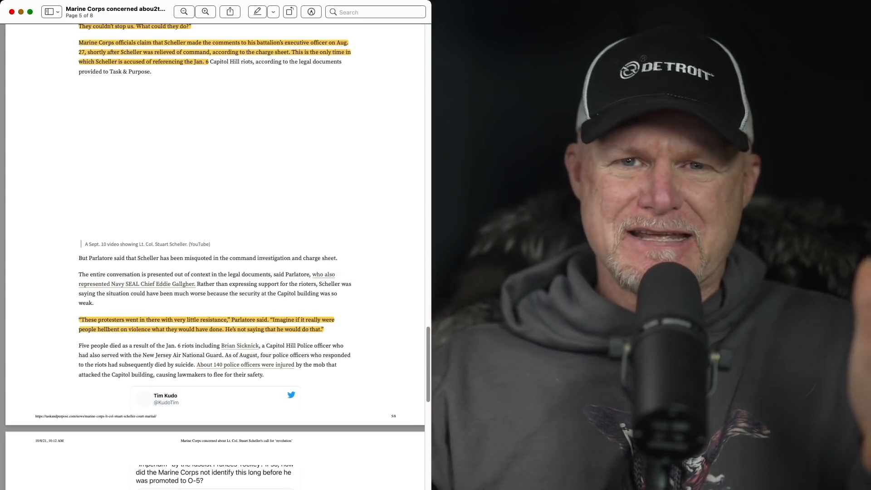
scroll(down, 3)
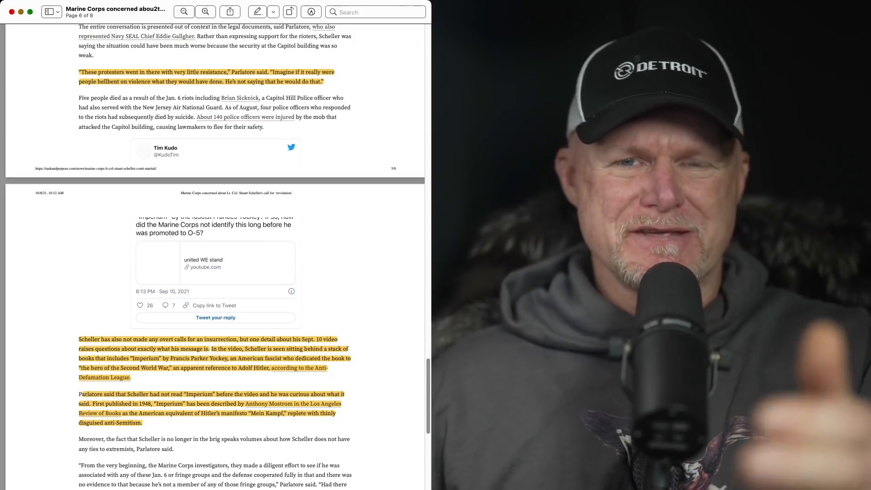
scroll(down, 3)
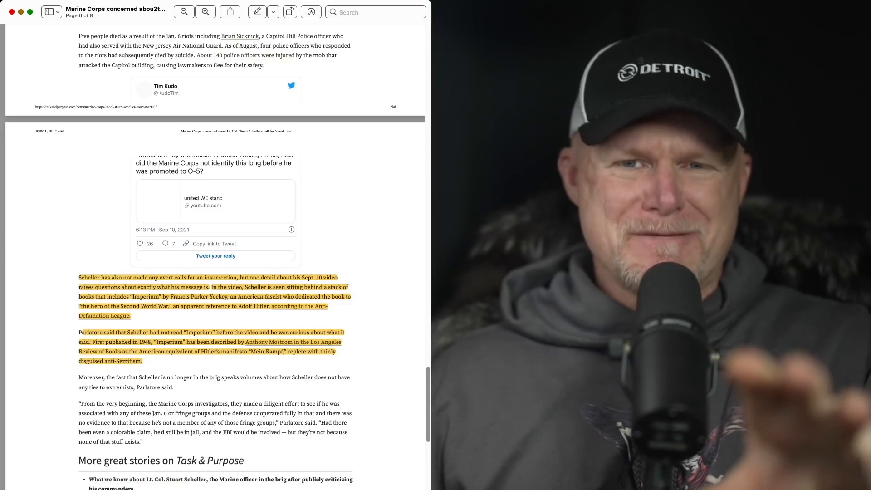